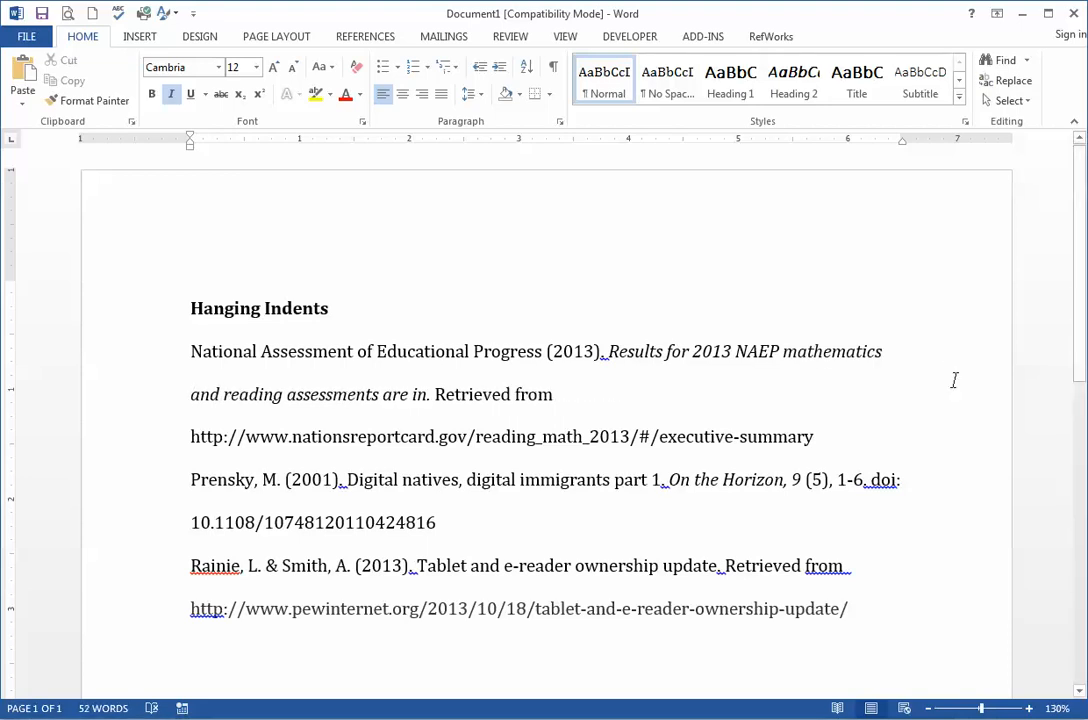
# Step: Place the insertion point in the first reference entry
pyautogui.click(192, 394)
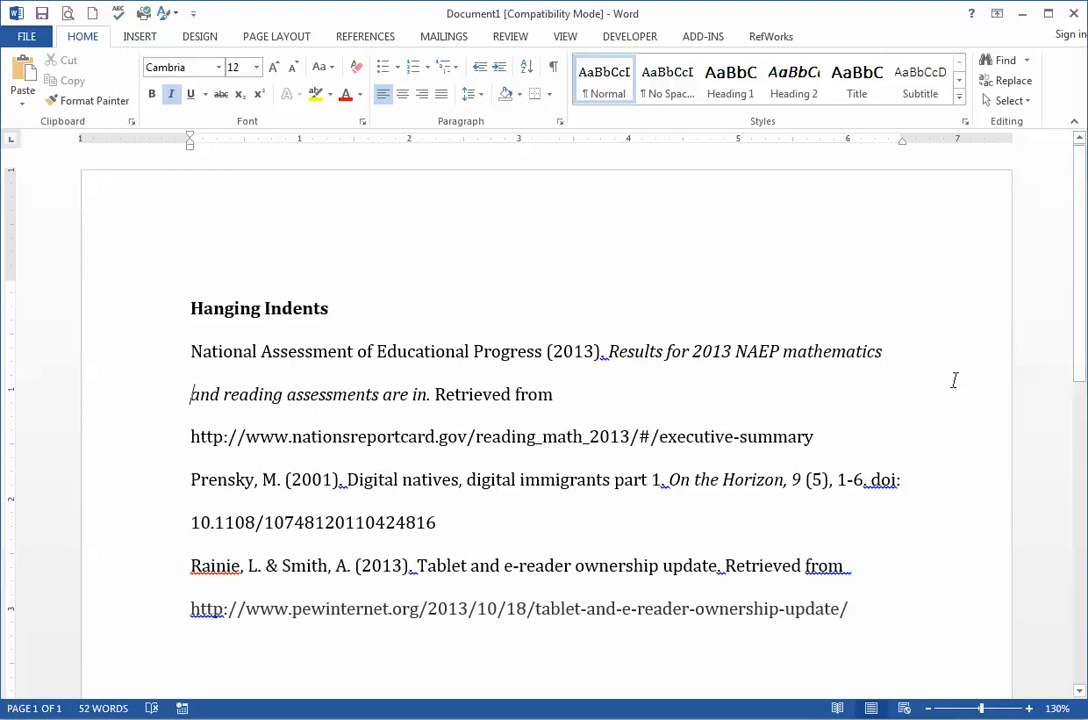
pyautogui.moveTo(626, 316)
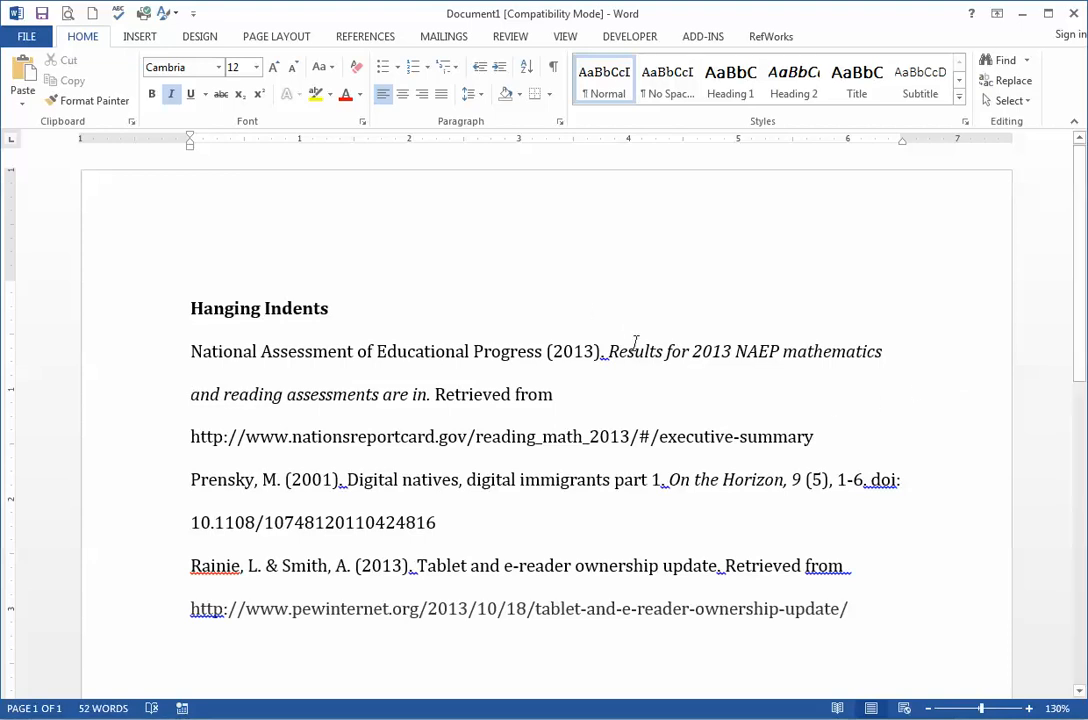
pyautogui.moveTo(120, 150)
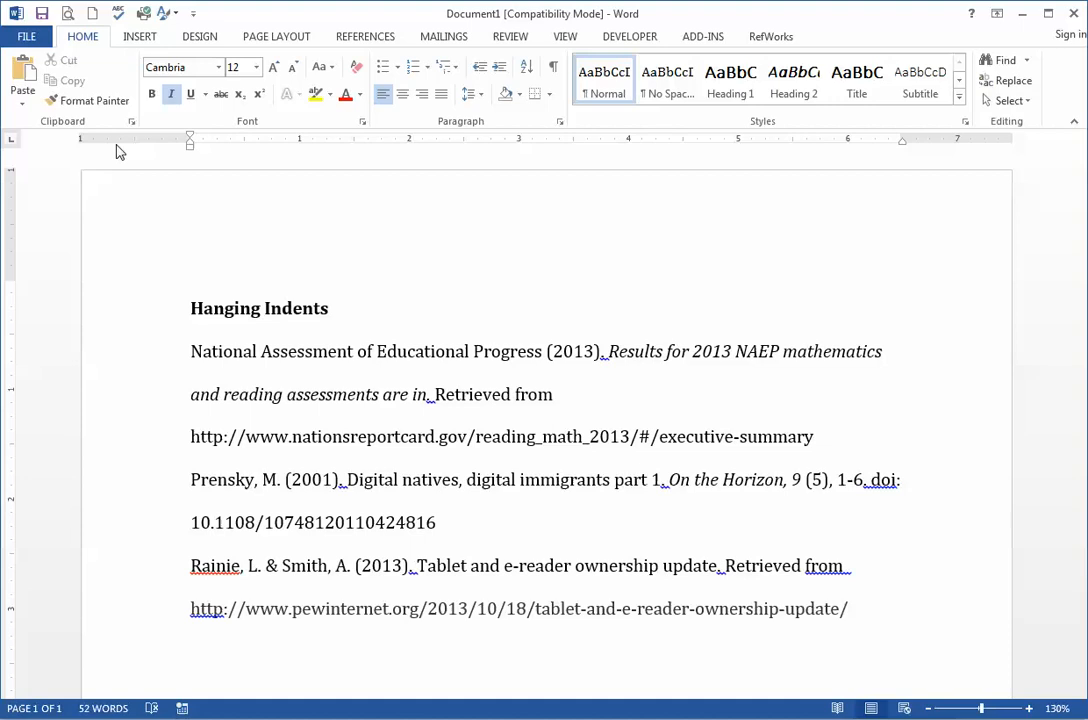
pyautogui.moveTo(192, 148)
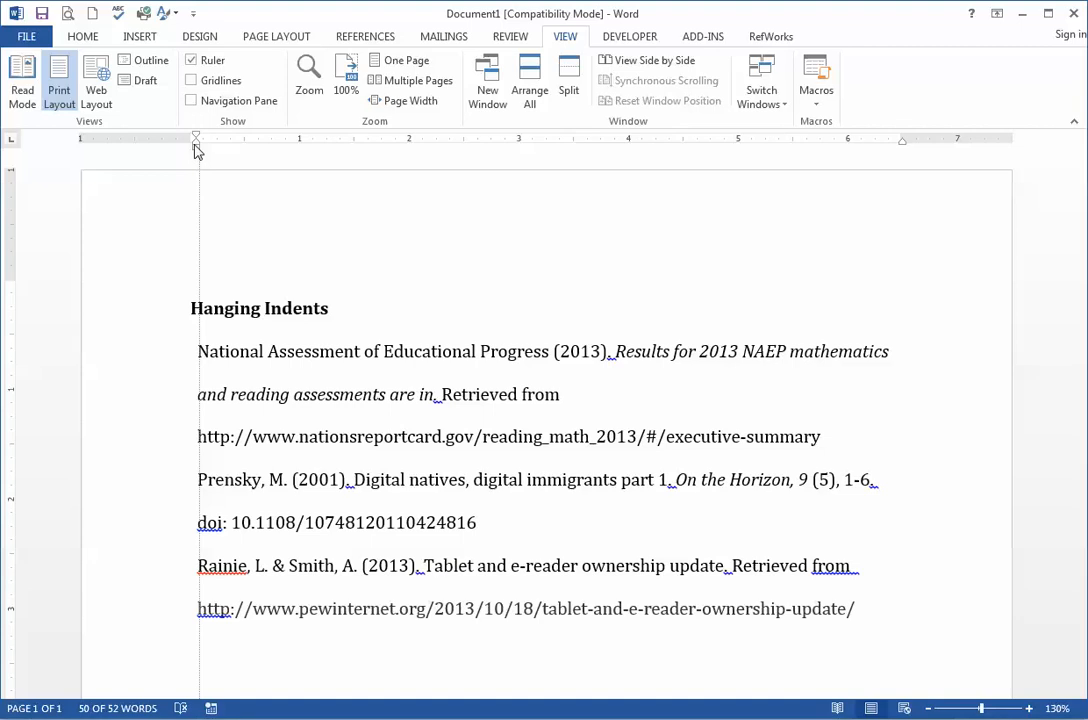
# Step: Drag the ruler's Hanging Indent marker to about half an inch for the three entries
pyautogui.moveTo(196, 144); pyautogui.dragTo(244, 144)
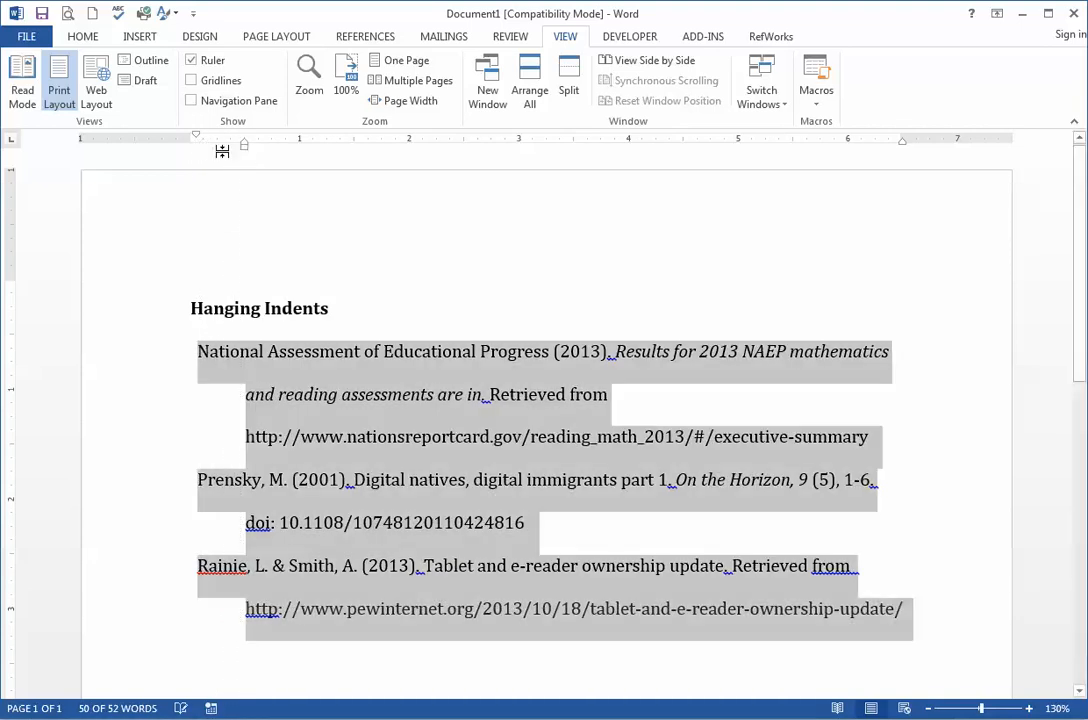
pyautogui.moveTo(222, 144); pyautogui.dragTo(196, 144)
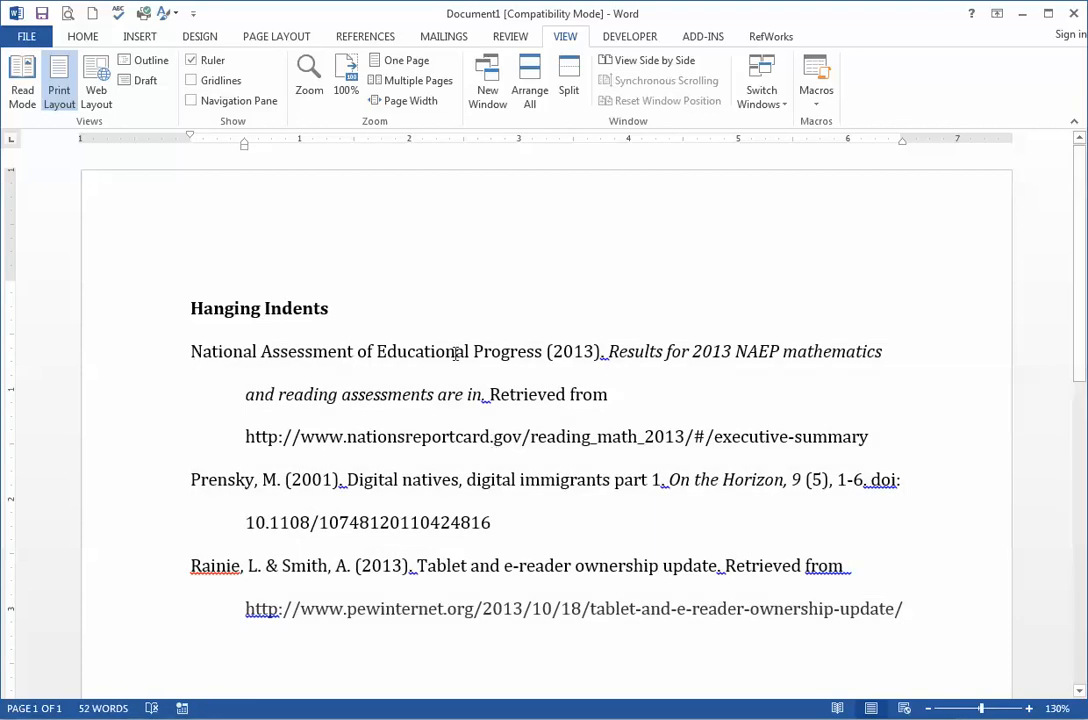
pyautogui.moveTo(908, 354)
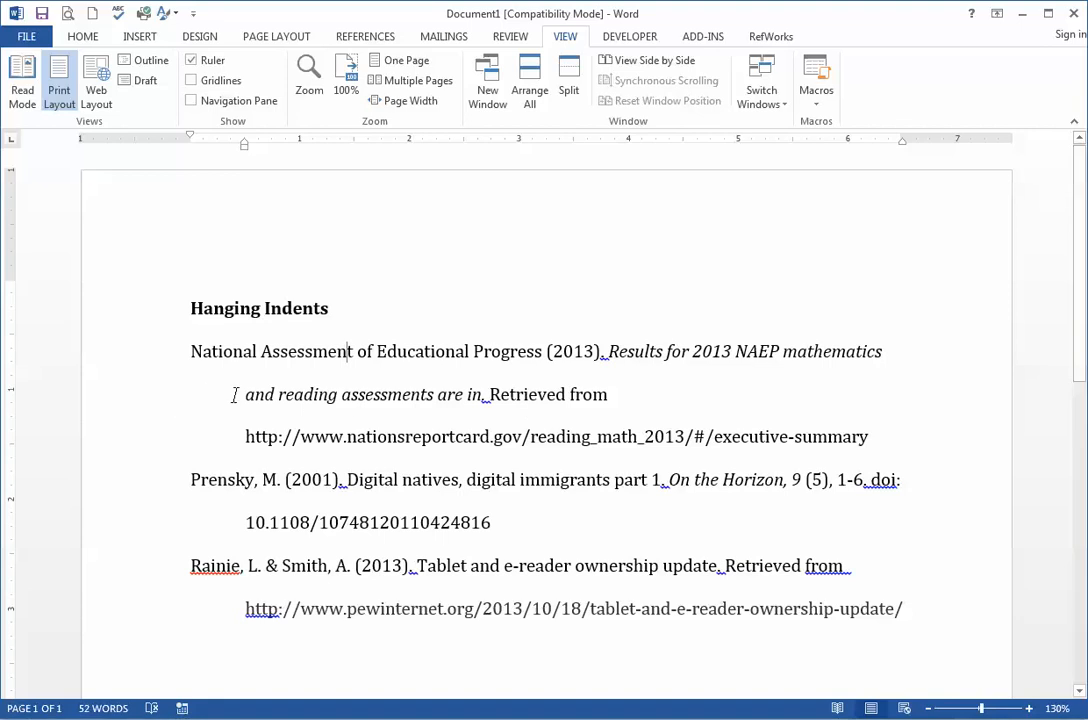
pyautogui.moveTo(304, 496)
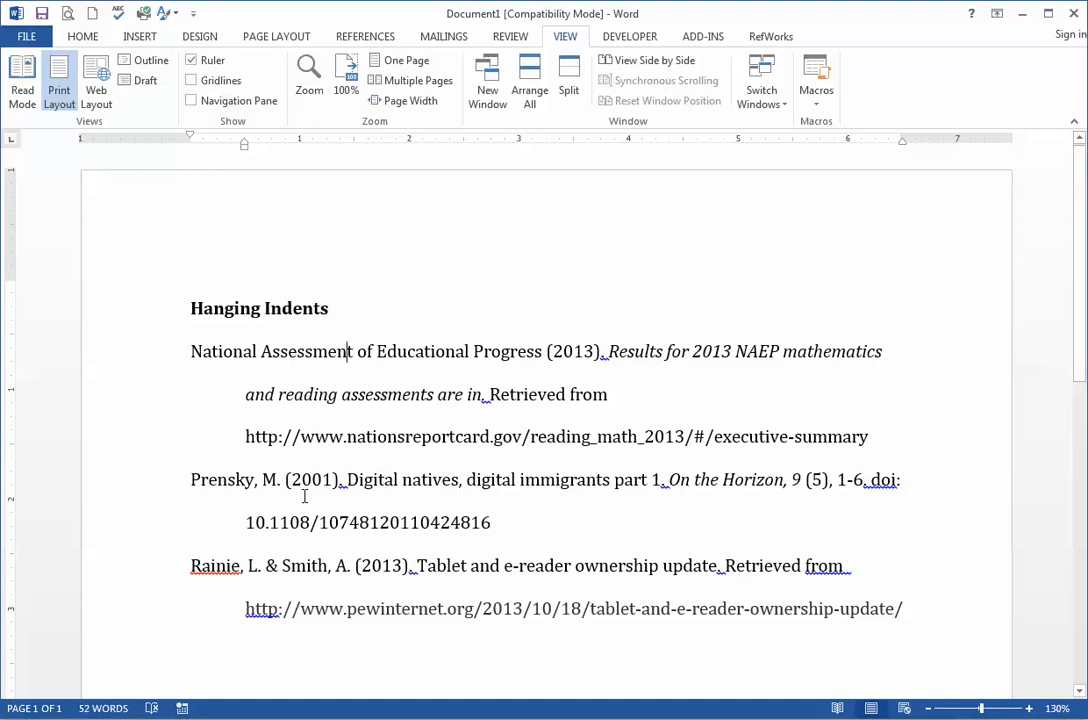